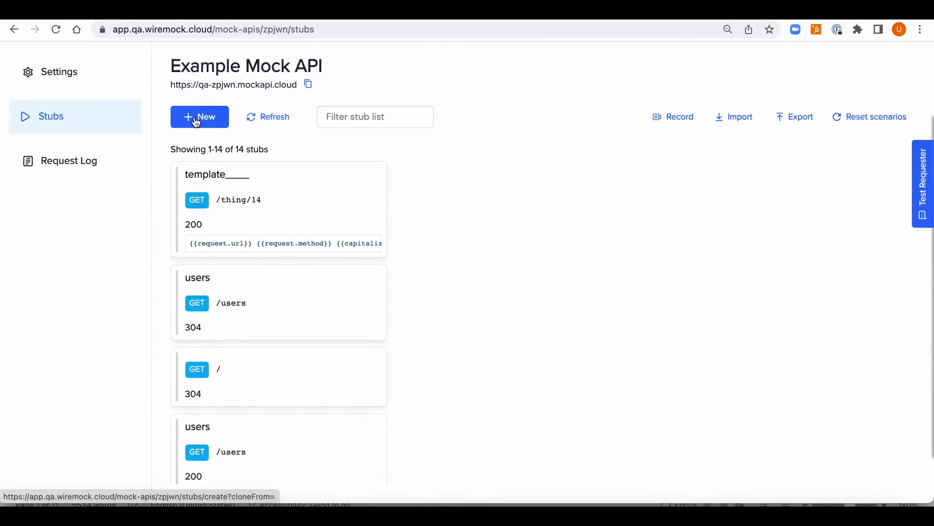
# Create a new stub 'Templates Example' for GET /templates/15 with dynamic response templating enabled
pyautogui.click(200, 116)
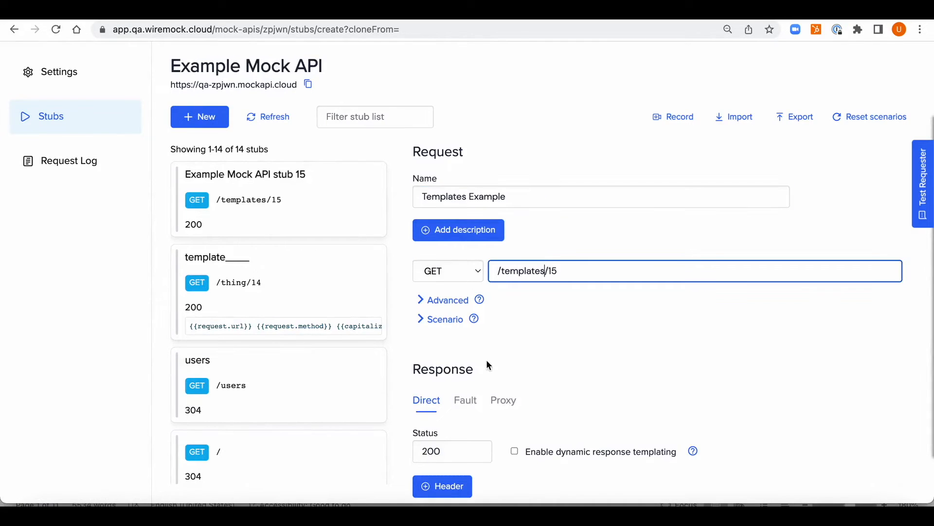
pyautogui.scroll(-3)
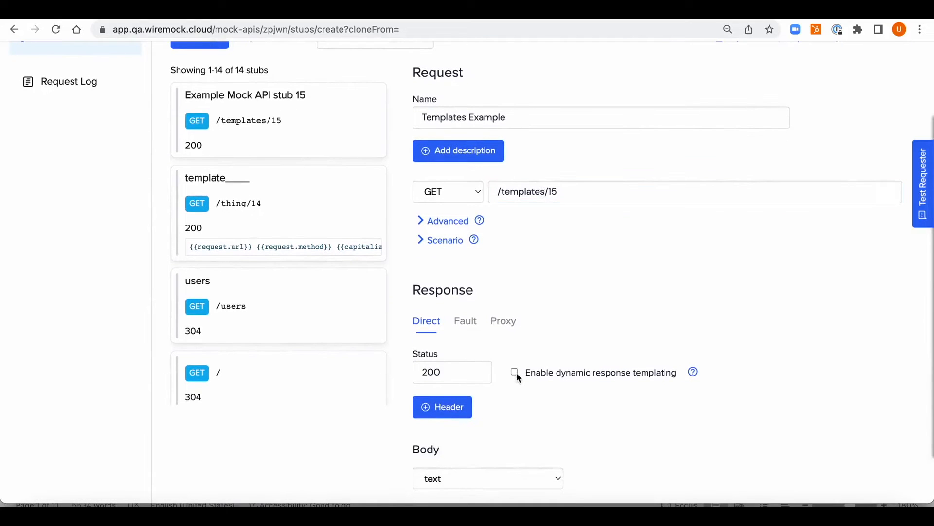
pyautogui.click(514, 372)
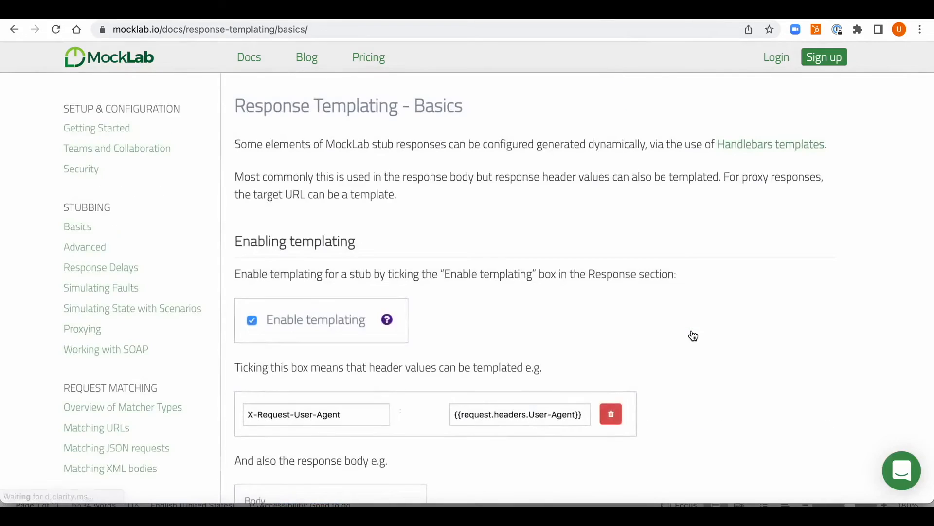
pyautogui.scroll(-3)
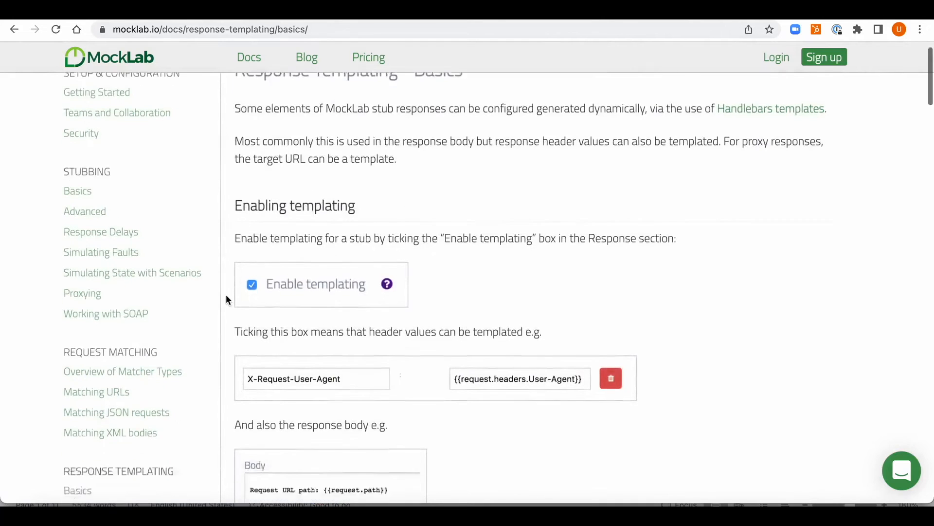
pyautogui.scroll(-3)
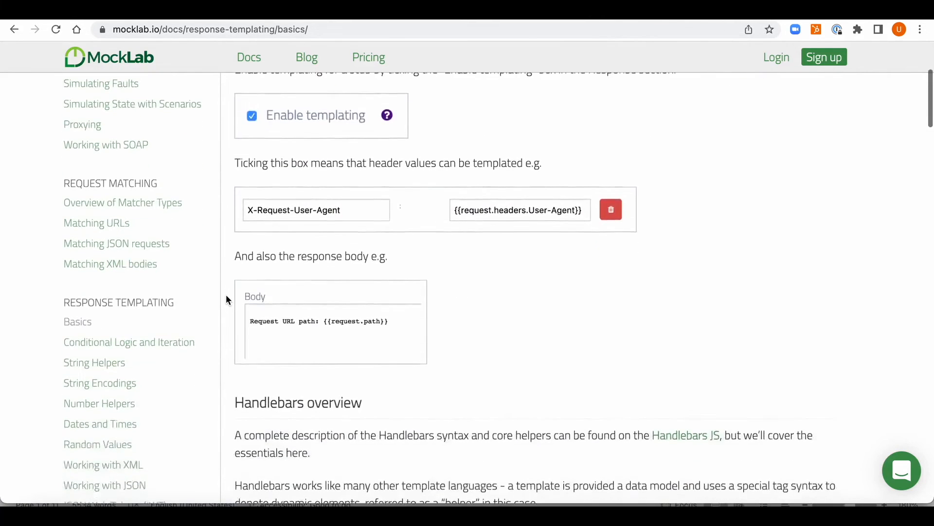
pyautogui.scroll(-3)
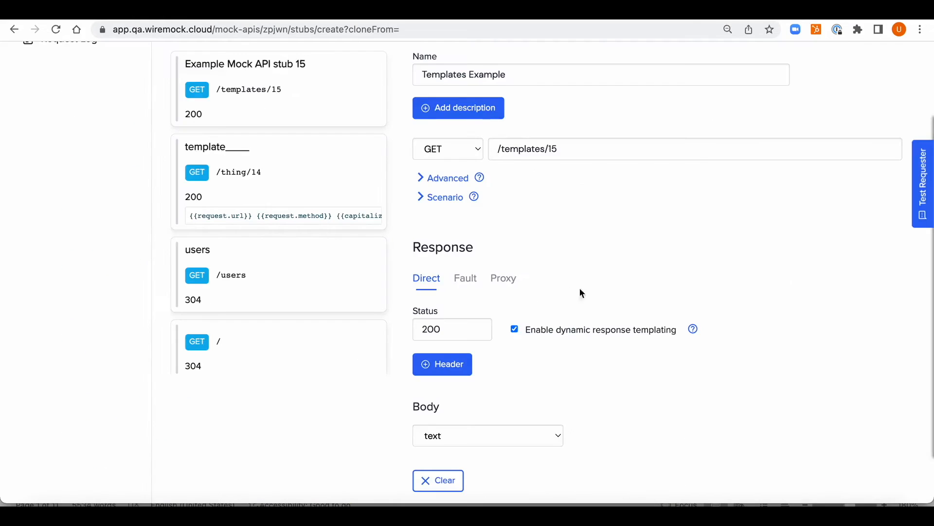
# Set the response body format to json for the Handlebars template
pyautogui.click(488, 436)
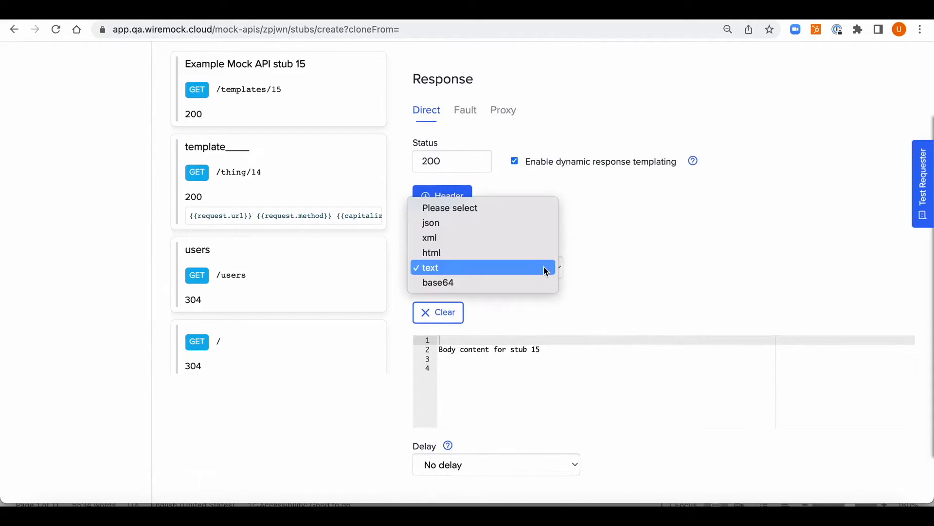
pyautogui.click(431, 223)
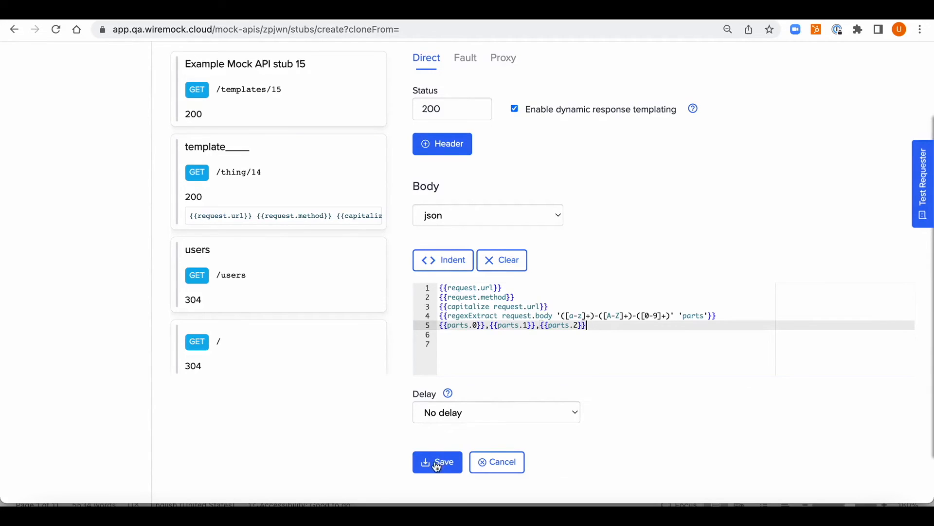
# Save the Templates Example stub and bring up the Test Requester panel
pyautogui.click(437, 461)
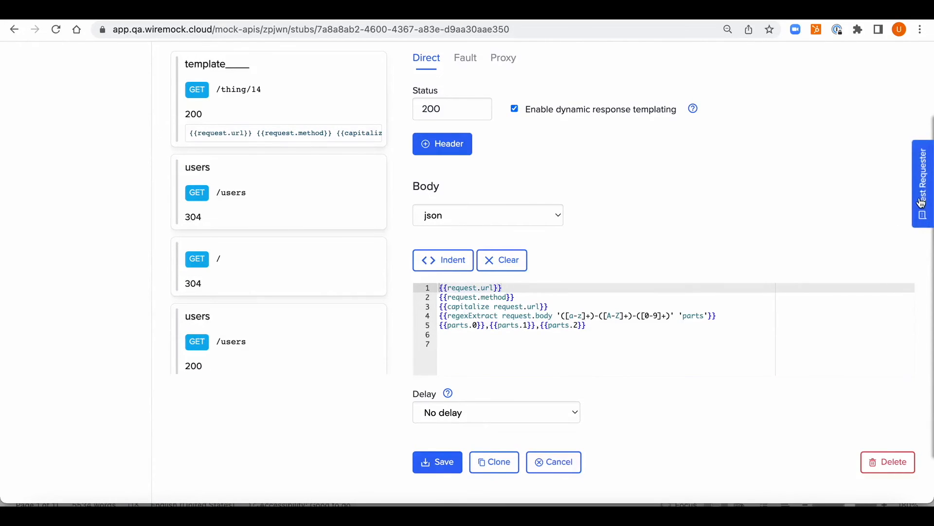
pyautogui.click(922, 183)
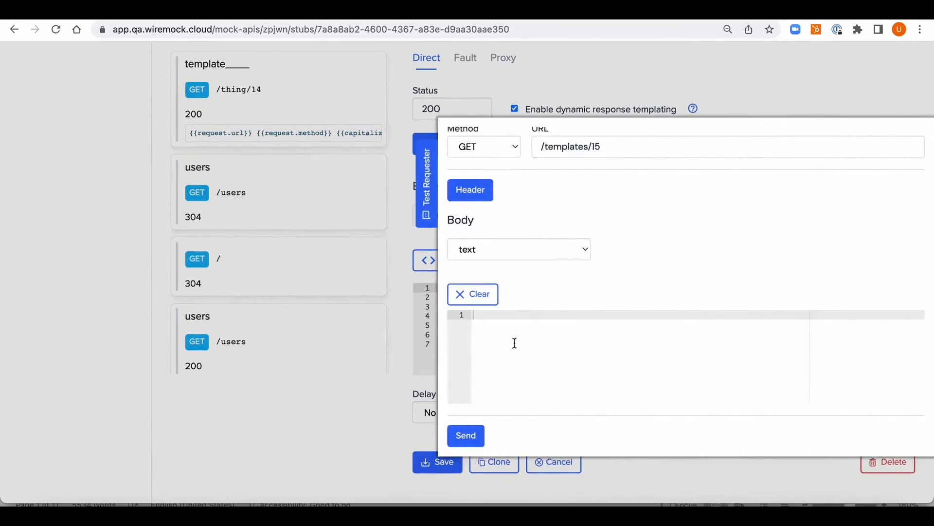
# Send a test GET /templates/15 with body a-Q-5, returning 200 OK echoing URL, method and a,Q,5
pyautogui.write('a-Q-5')
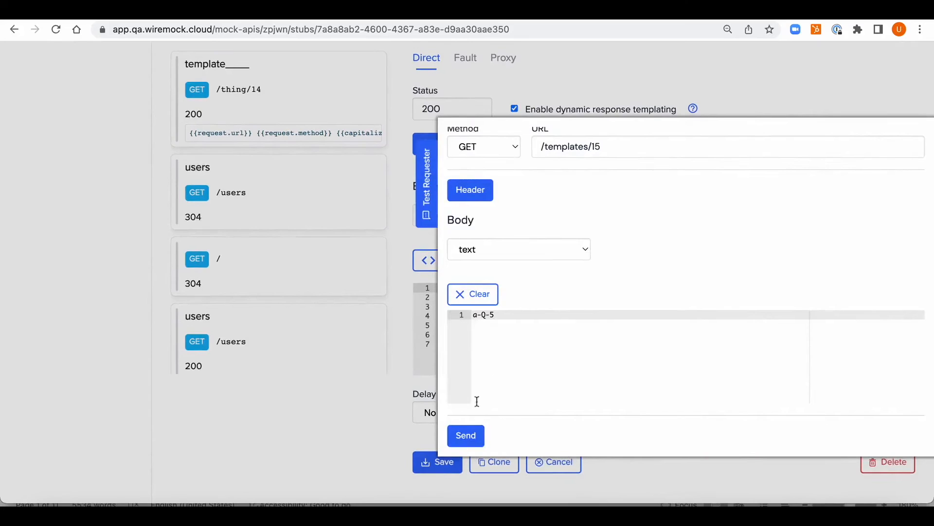
pyautogui.click(465, 435)
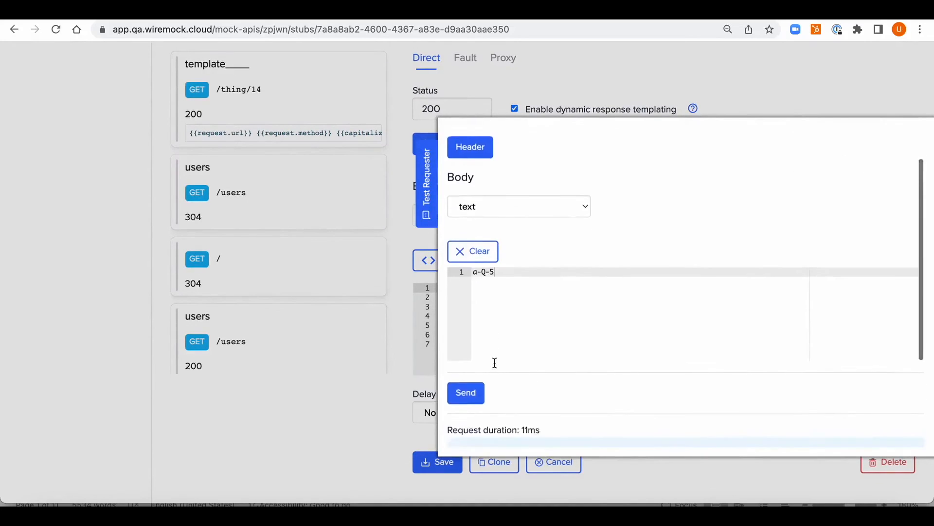
pyautogui.click(466, 392)
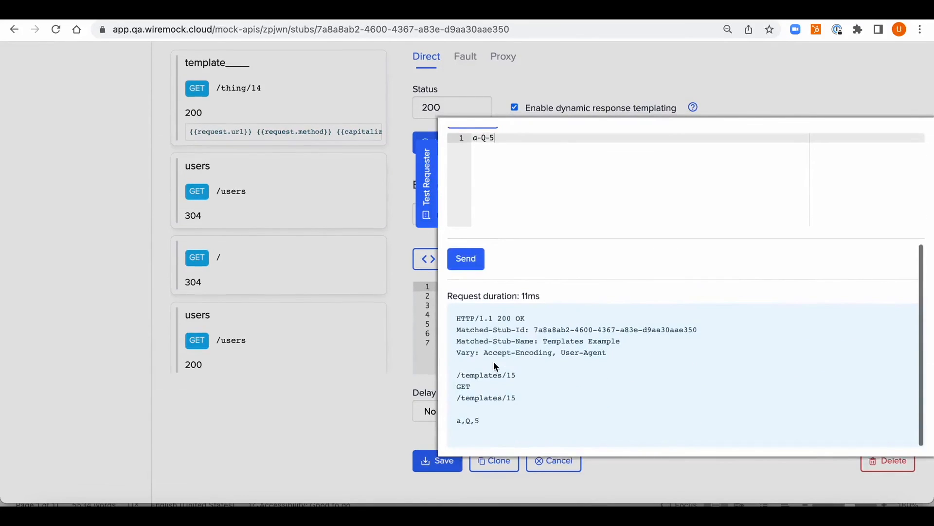